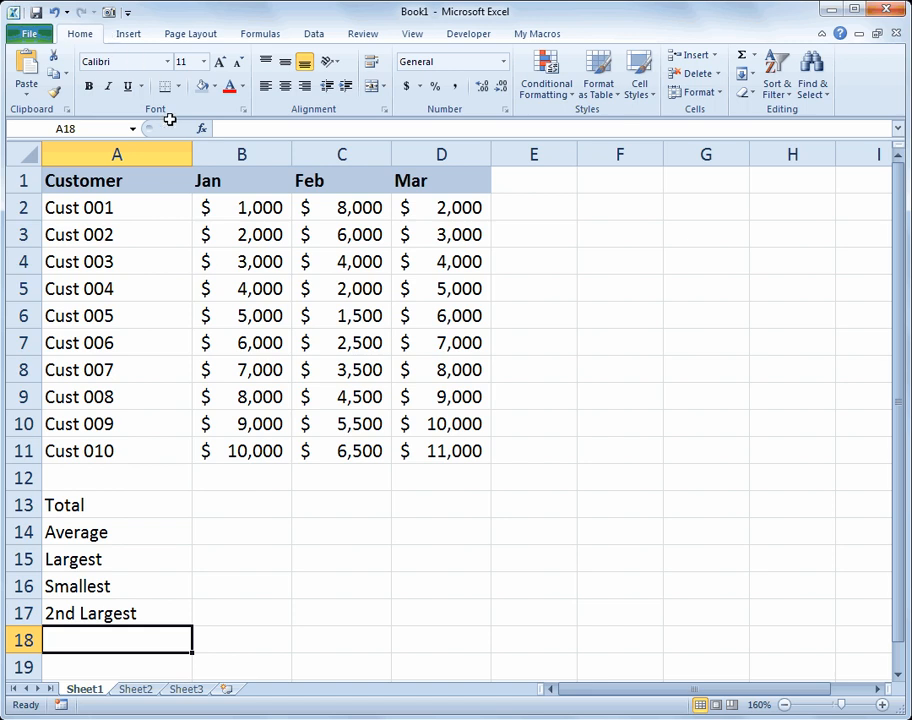
Enter =SUM(B2:B11) in B13 so the January Total shows $55,000
left_click(241, 505)
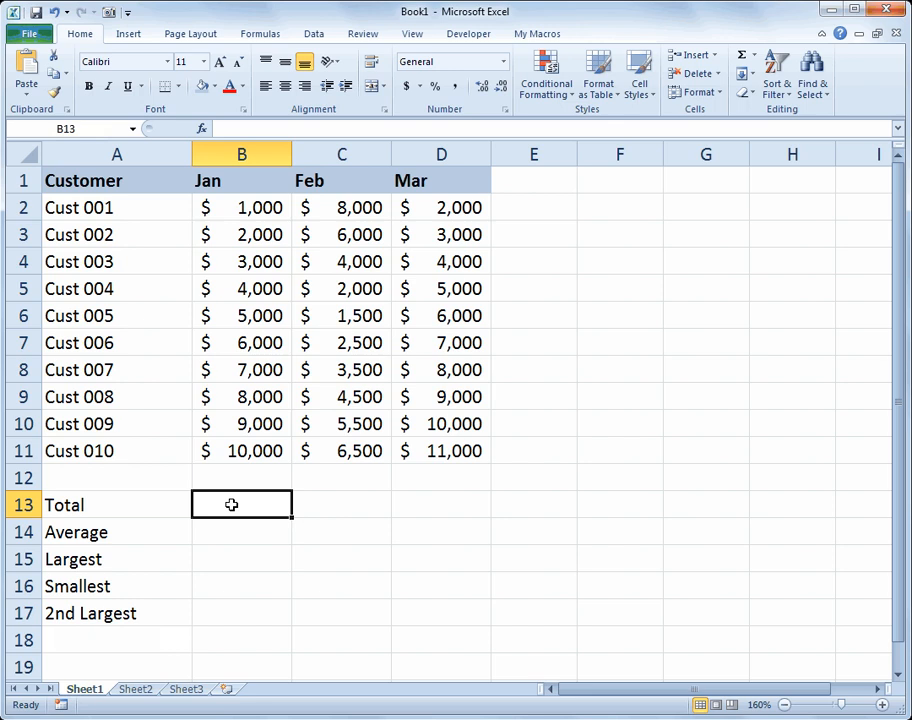
type("=")
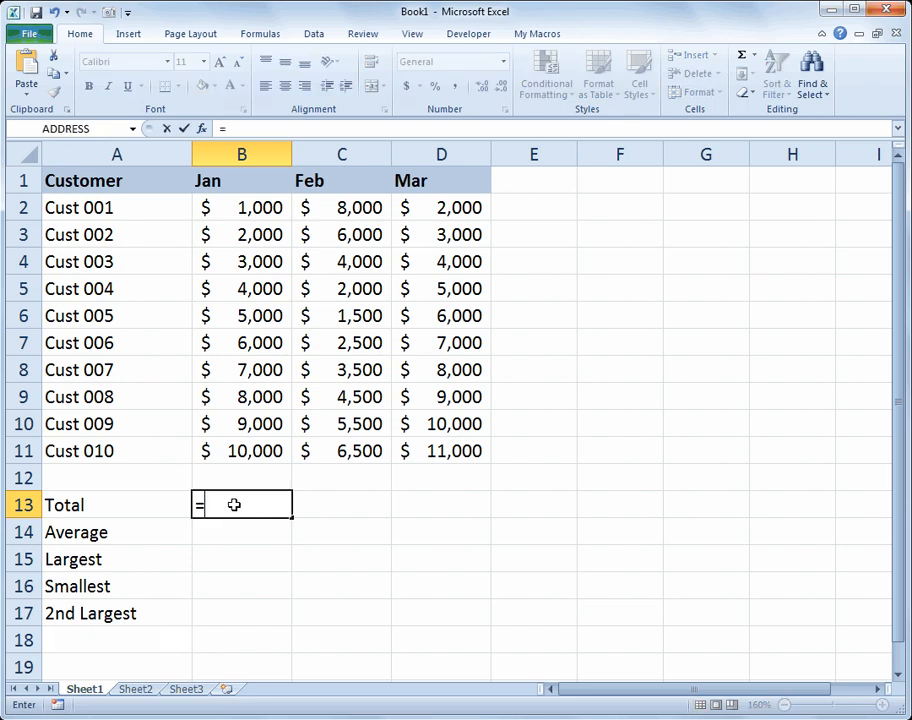
type("sum(")
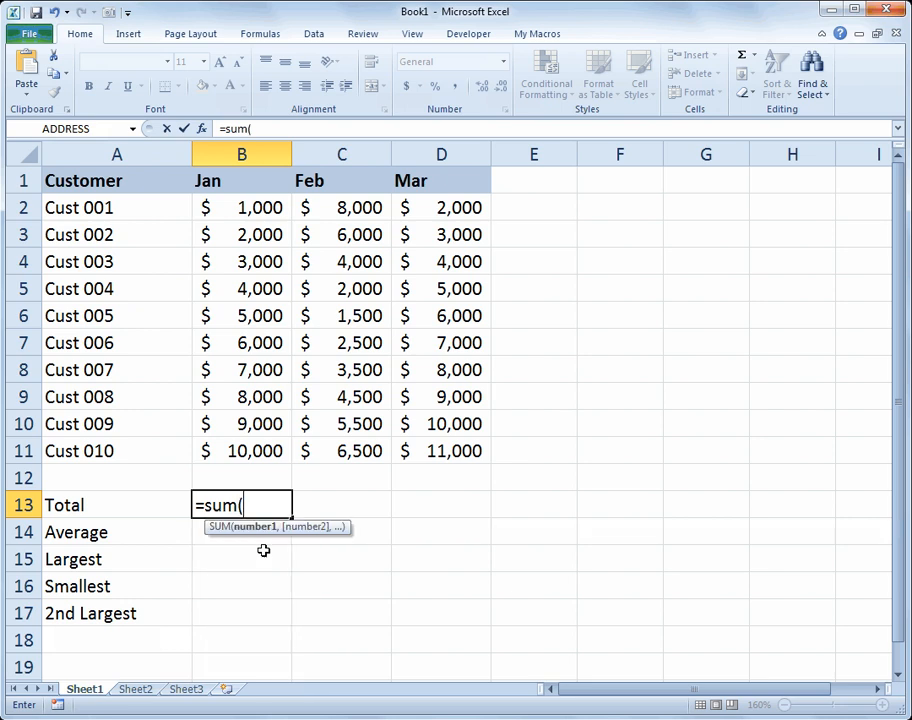
mouse_move(255, 497)
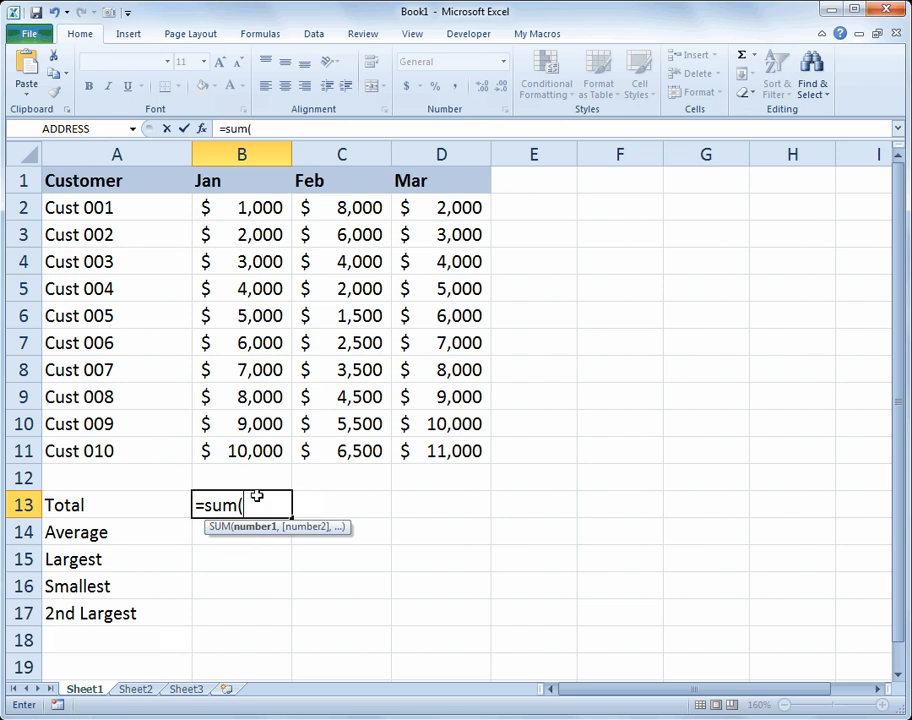
left_click_drag(241, 207, 241, 342)
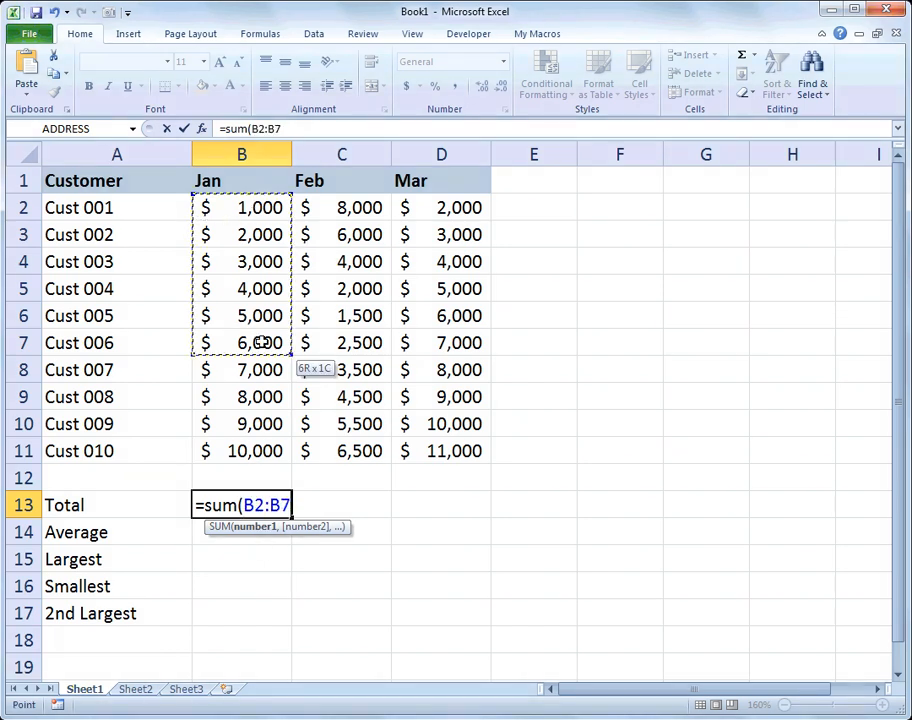
left_click_drag(241, 343, 241, 450)
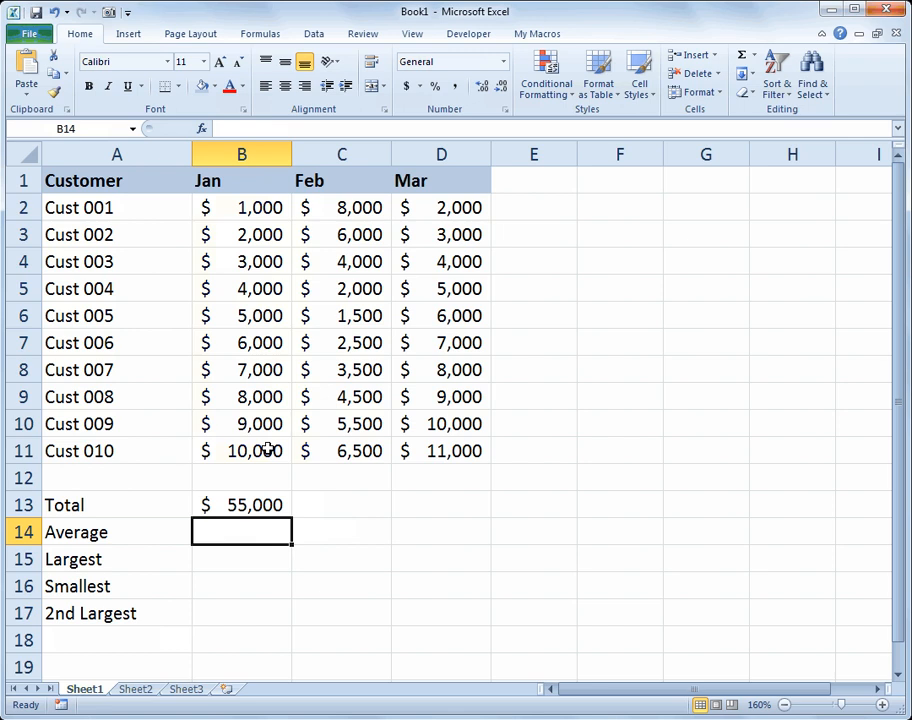
Enter =AVERAGE(B2:B11) in B14 for a January Average of $5,500
type("=average(")
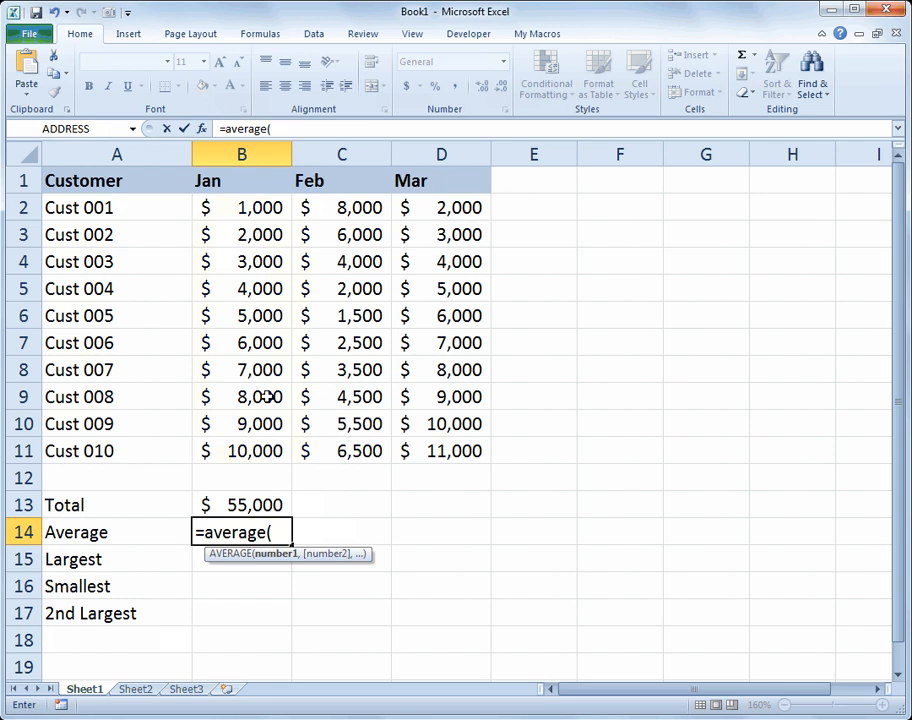
left_click_drag(241, 207, 241, 450)
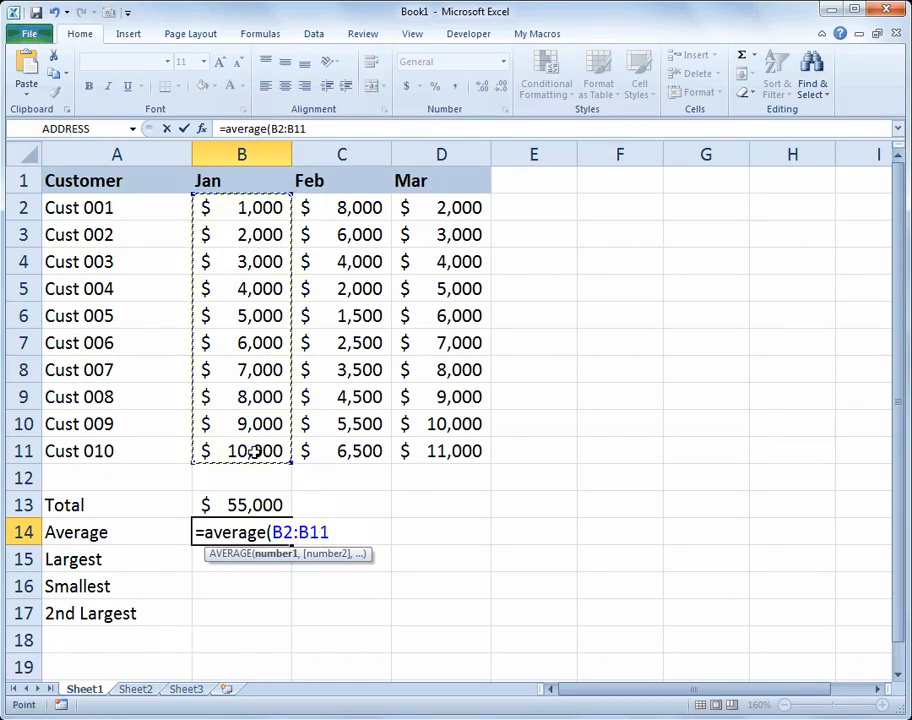
type(")")
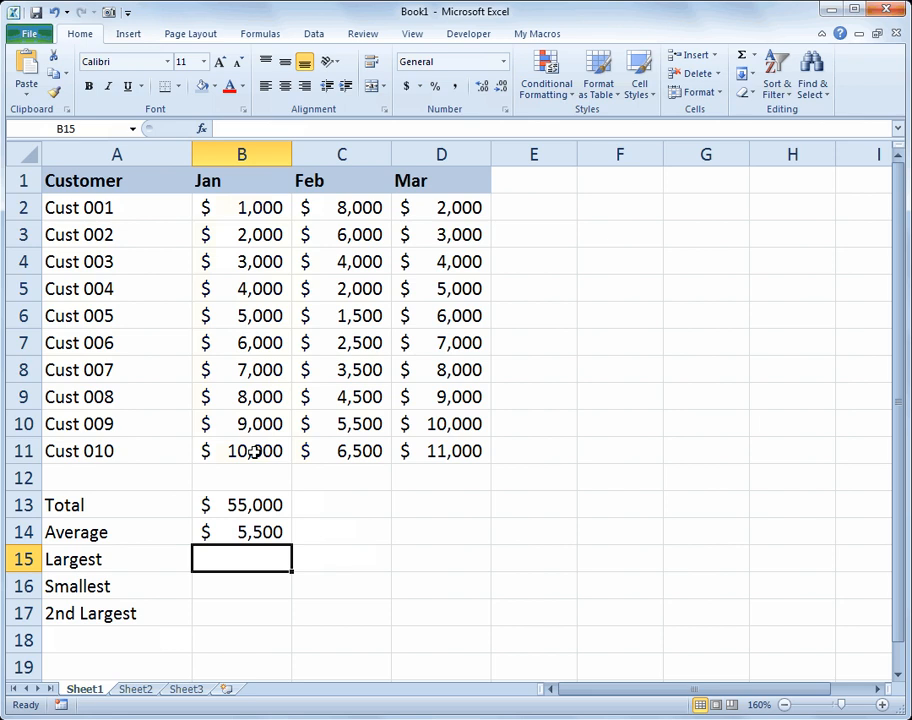
Enter =MAX(B2:B11) in B15, giving $10,000, and review the formula
type("=")
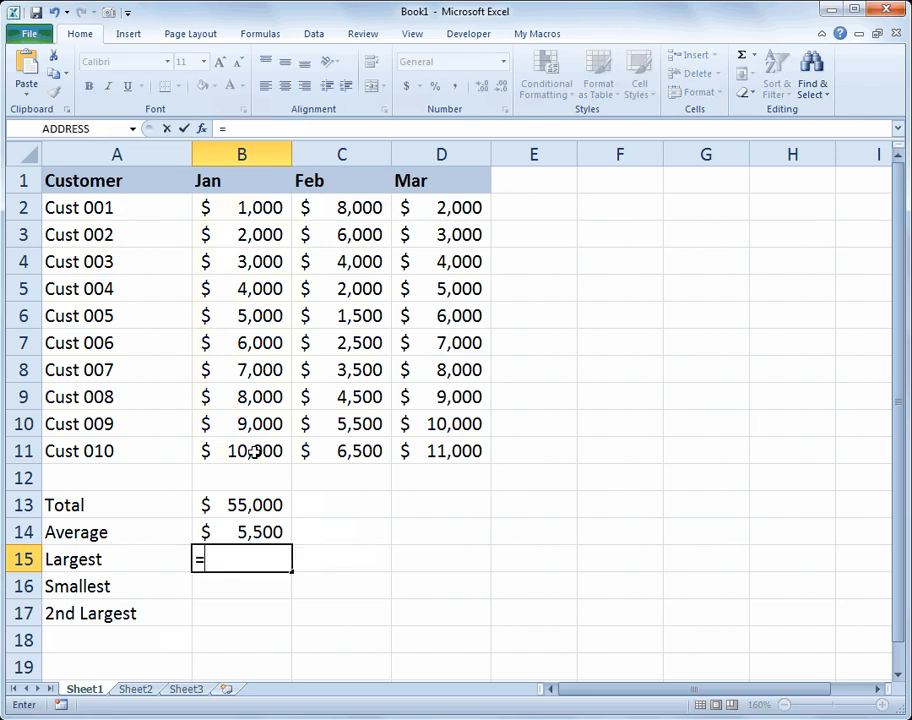
type("=max(b2:")
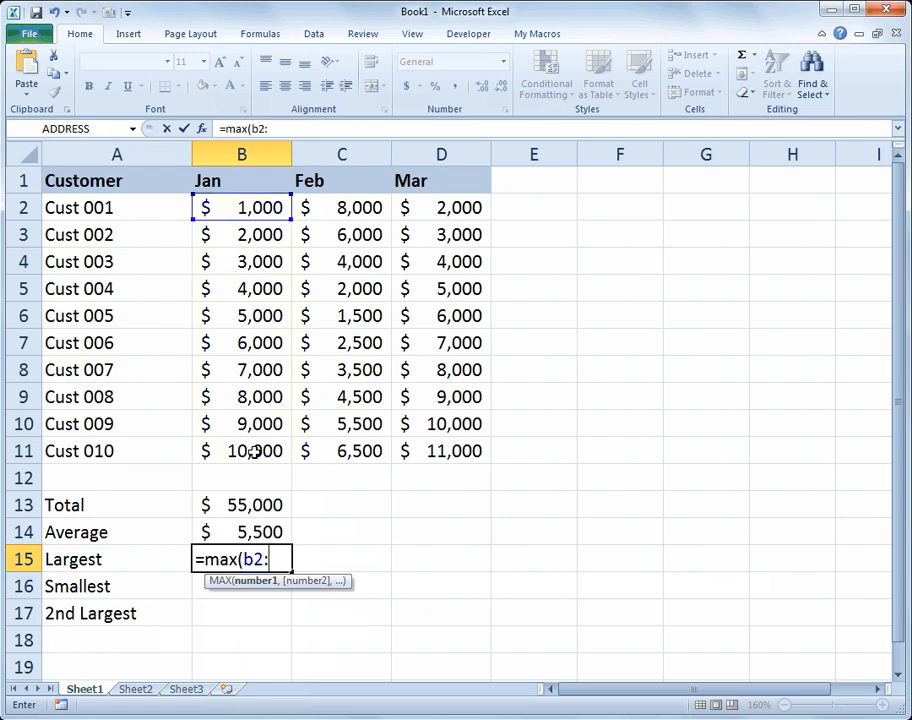
left_click_drag(241, 207, 241, 451)
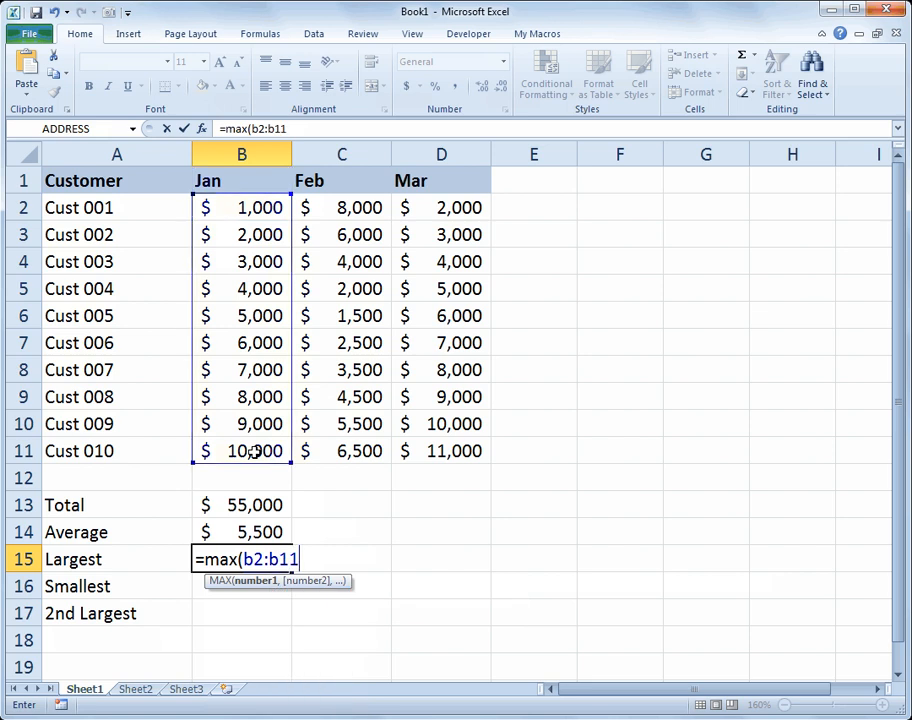
type(")")
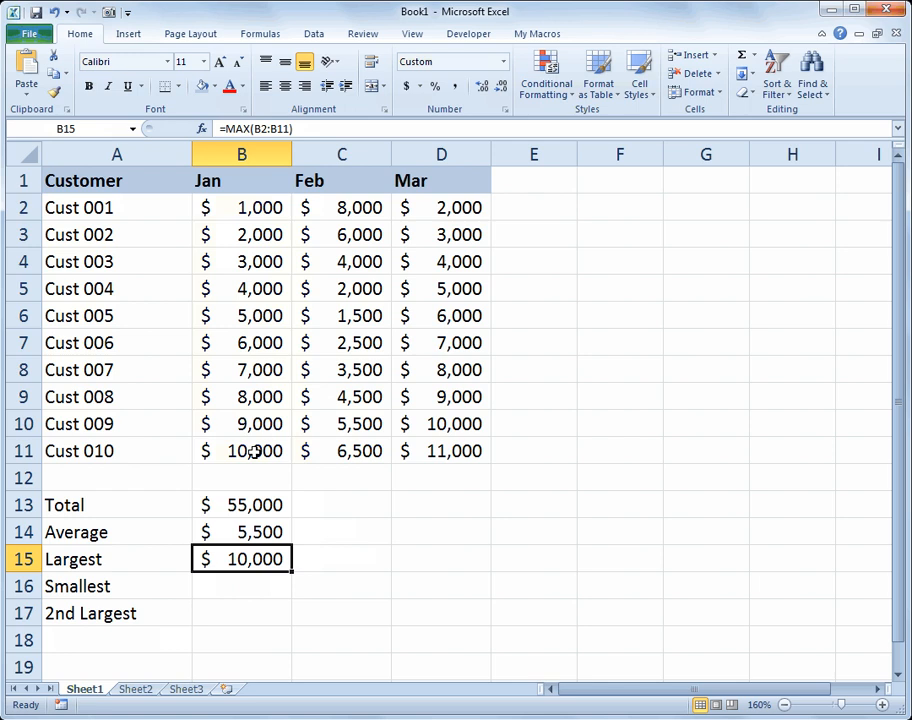
double_click(241, 559)
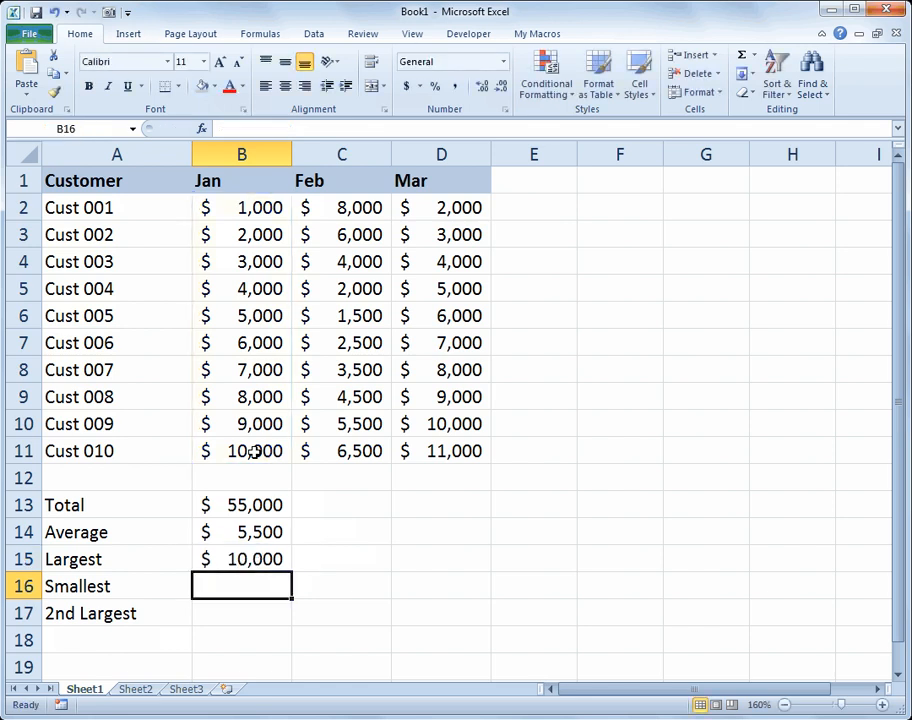
Enter =MIN(B2:B11) in B16 for a January Smallest of $1,000
type("=min(")
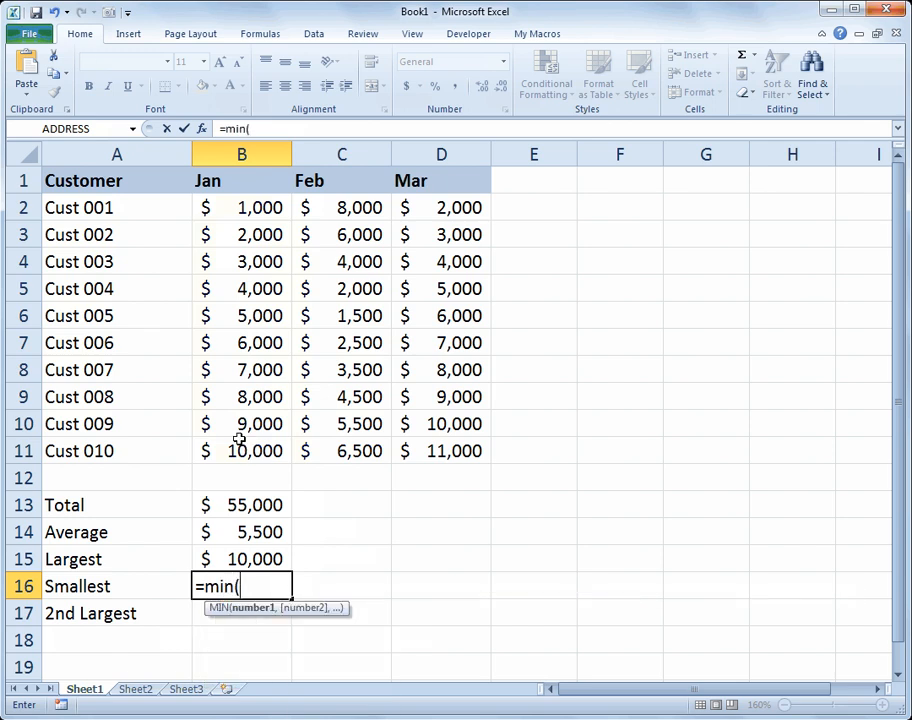
left_click_drag(241, 207, 241, 451)
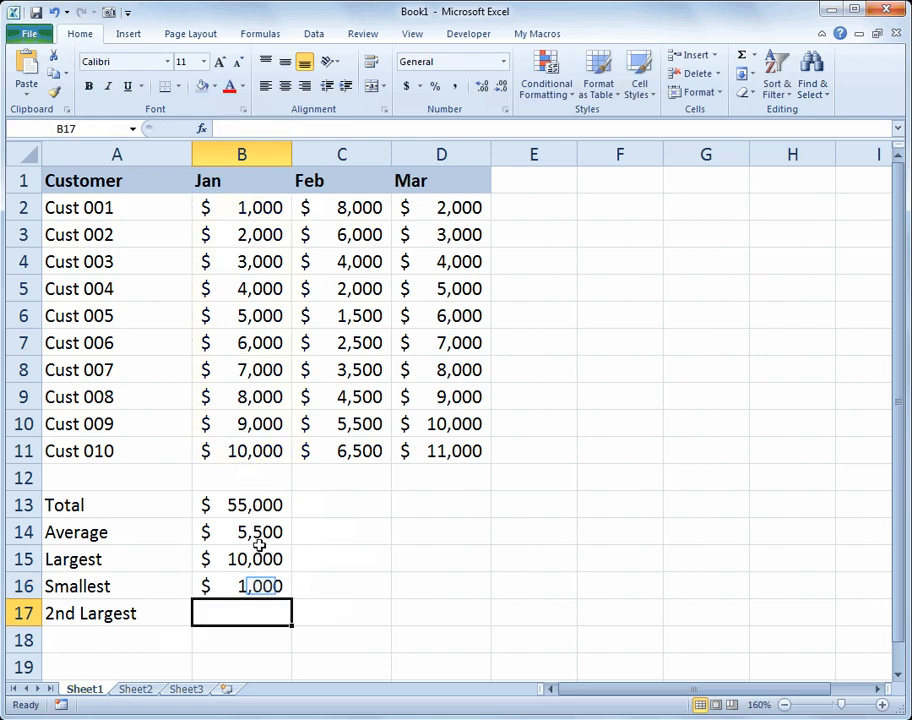
left_click(241, 586)
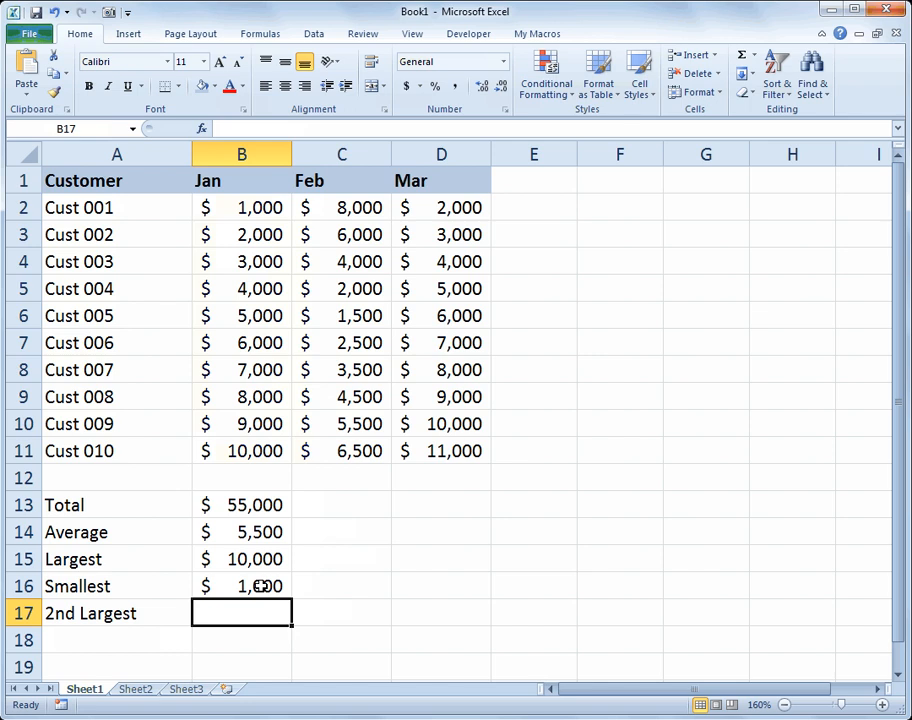
Enter =LARGE(B2:B11,2) in B17, returning 9000 for January's 2nd Largest
type("=")
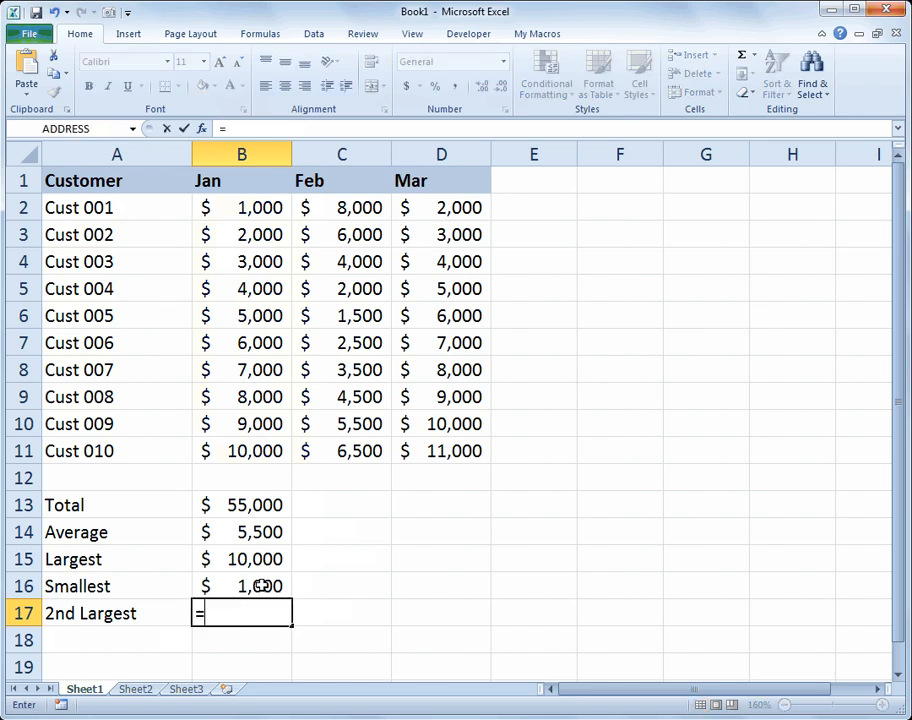
type("=large(")
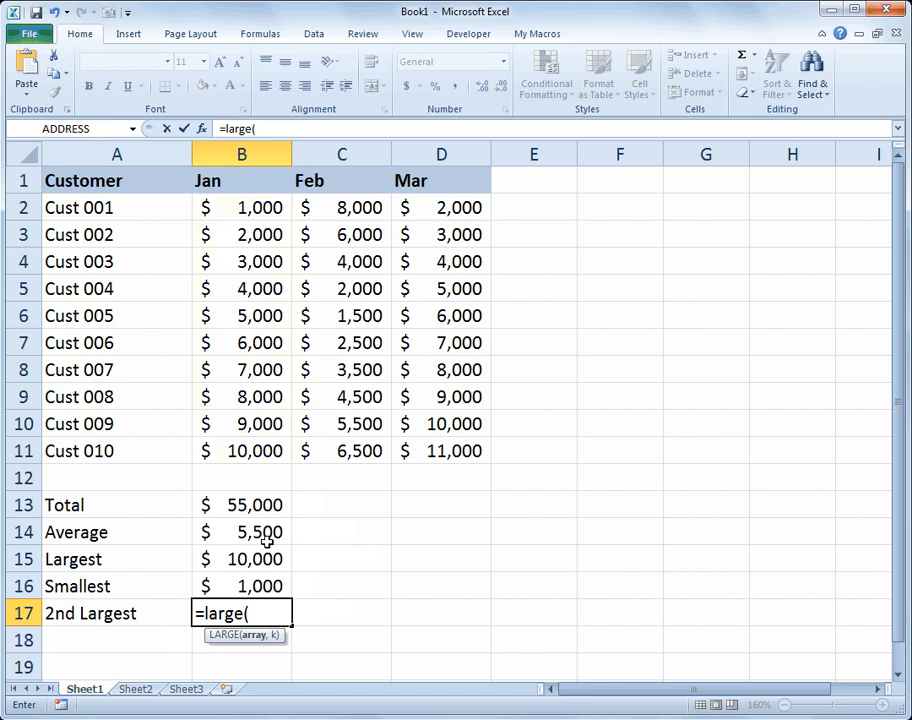
mouse_move(248, 413)
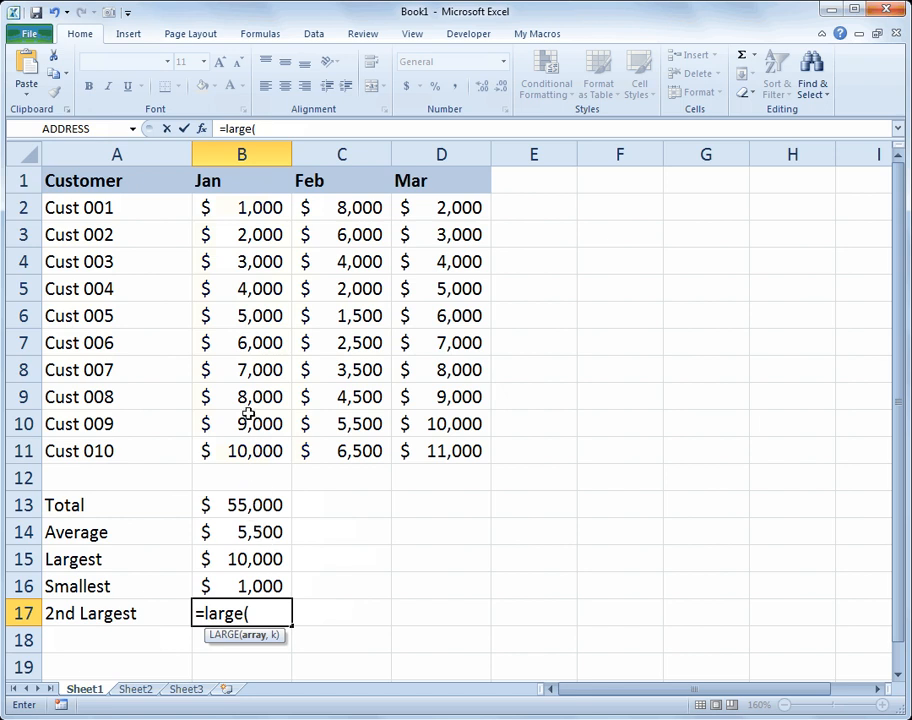
left_click_drag(241, 207, 241, 451)
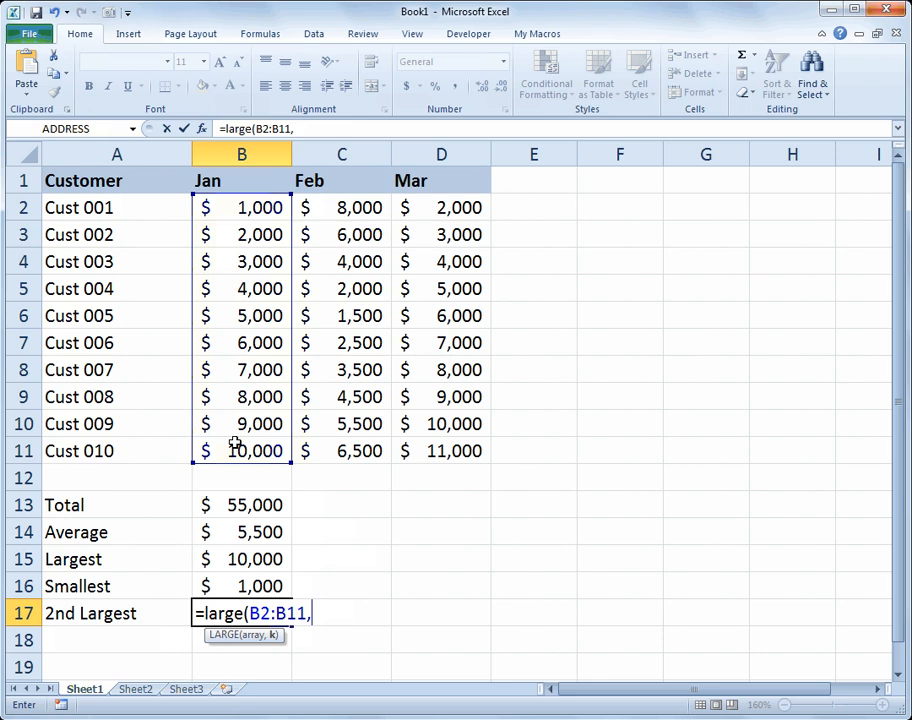
type("2")
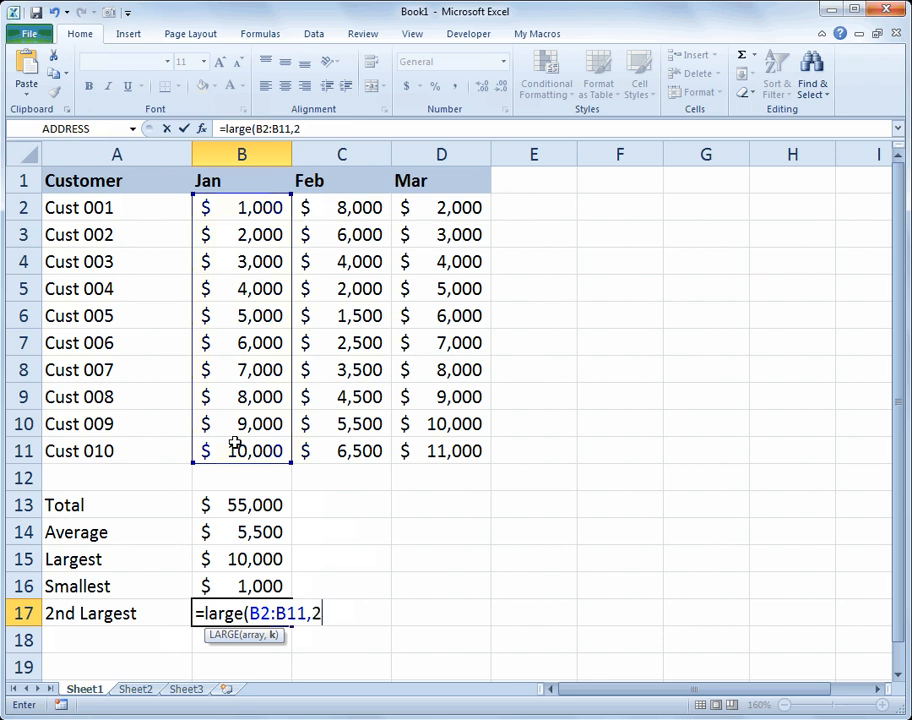
type(")")
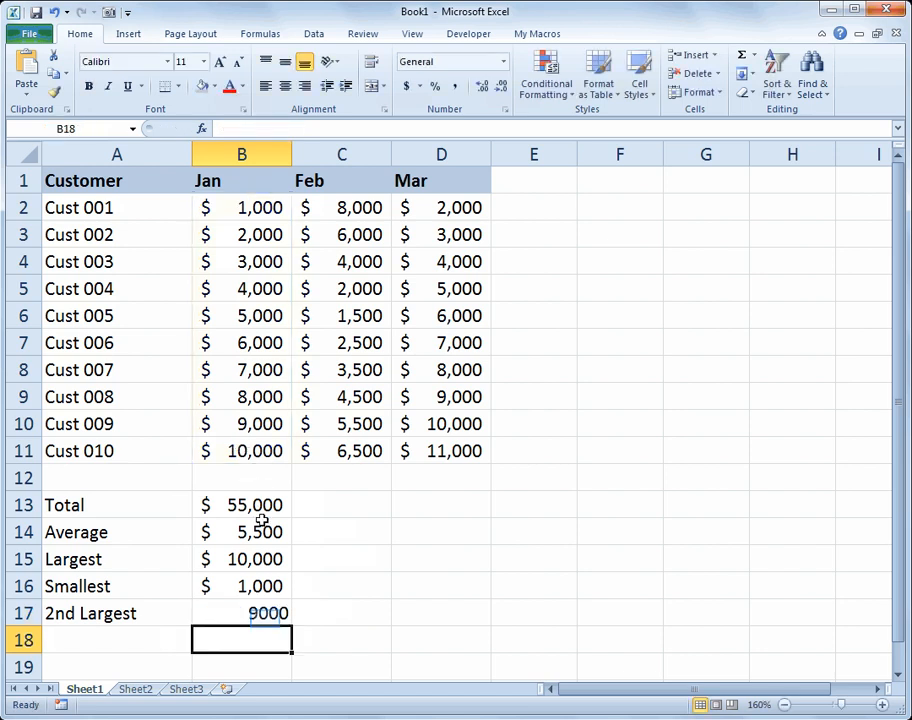
left_click(241, 613)
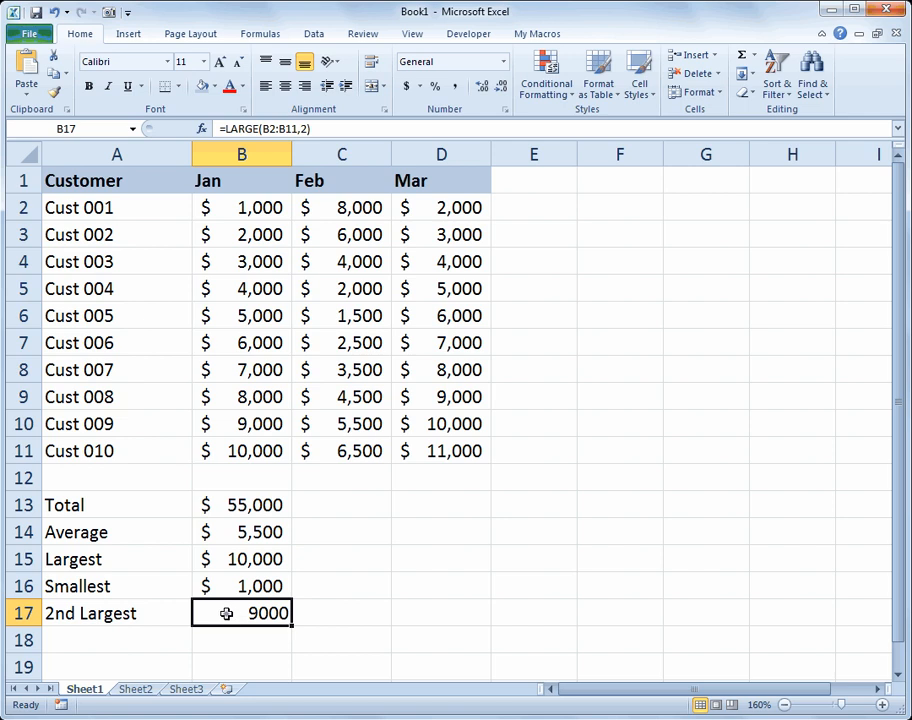
Apply Accounting format to B17 and copy B16's formatting onto it
right_click(241, 613)
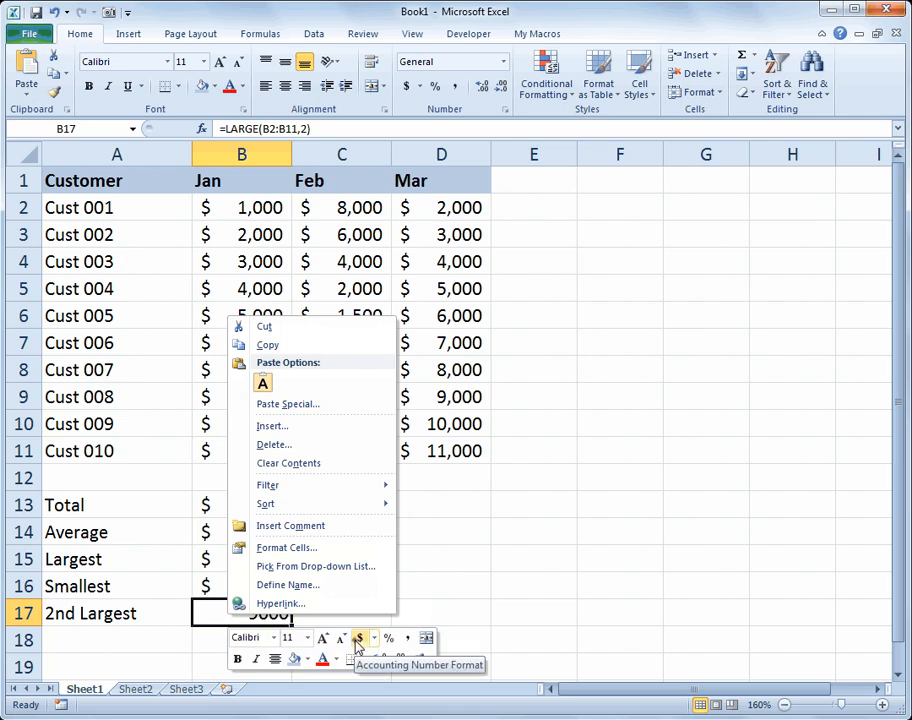
left_click(359, 638)
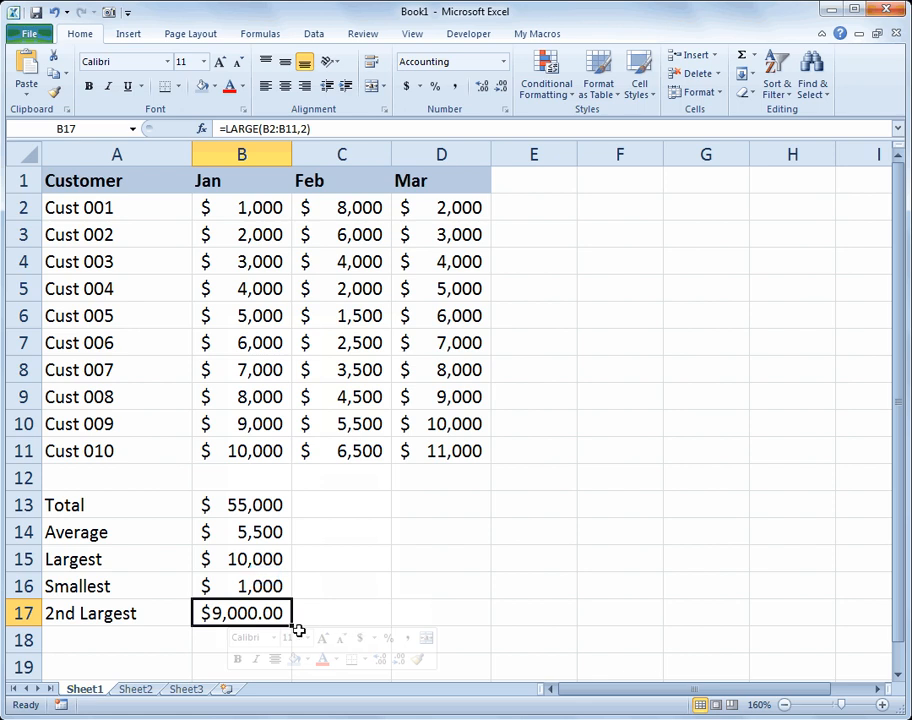
left_click(241, 586)
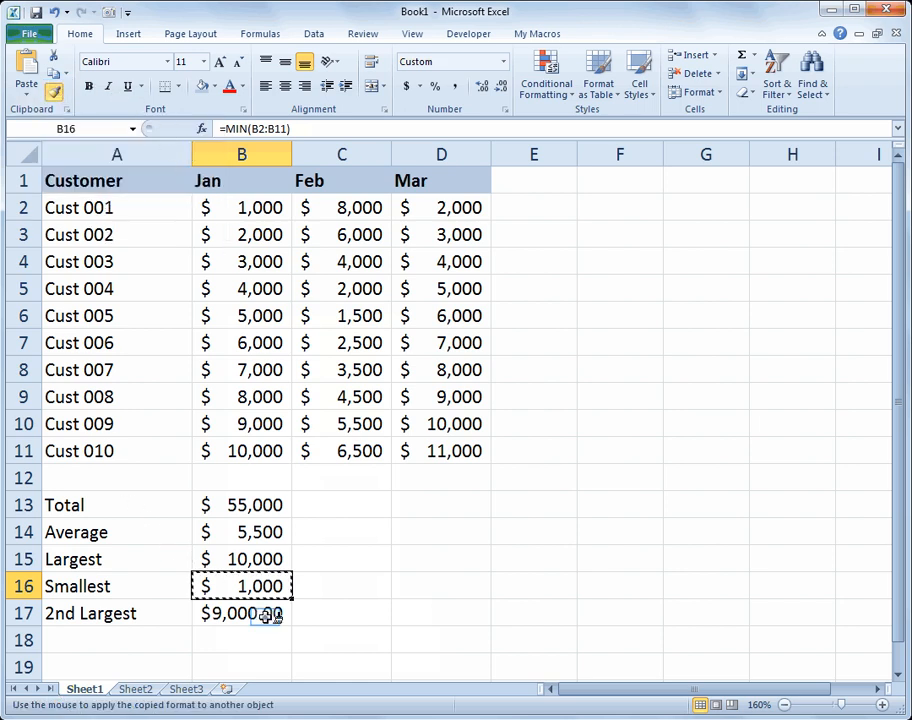
left_click(241, 613)
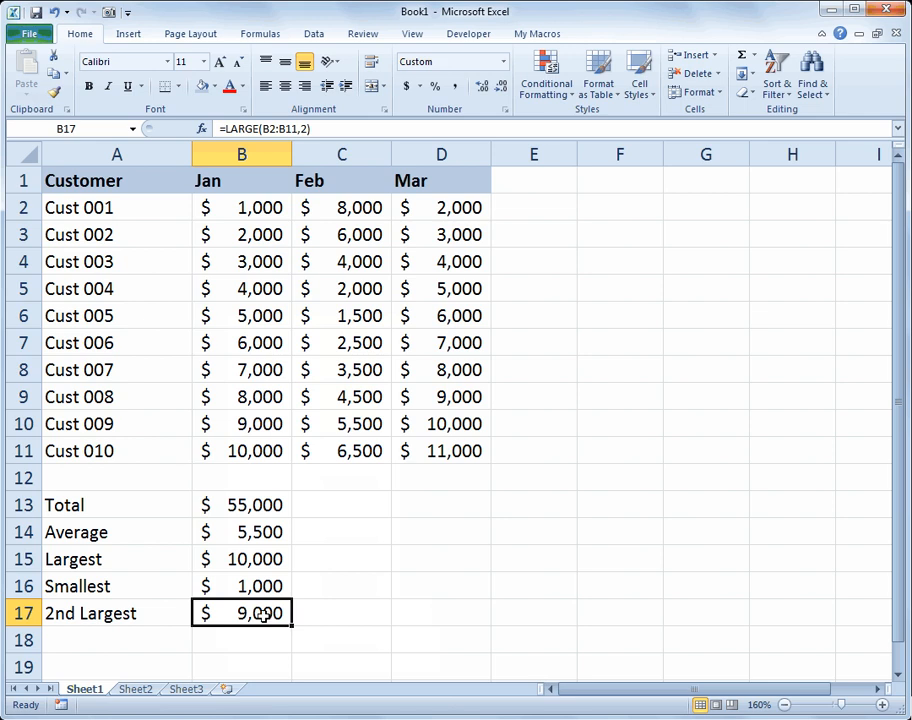
Fill B13:B17 right through column D, giving Feb and Mar totals $44,000 and $65,000
left_click(241, 504)
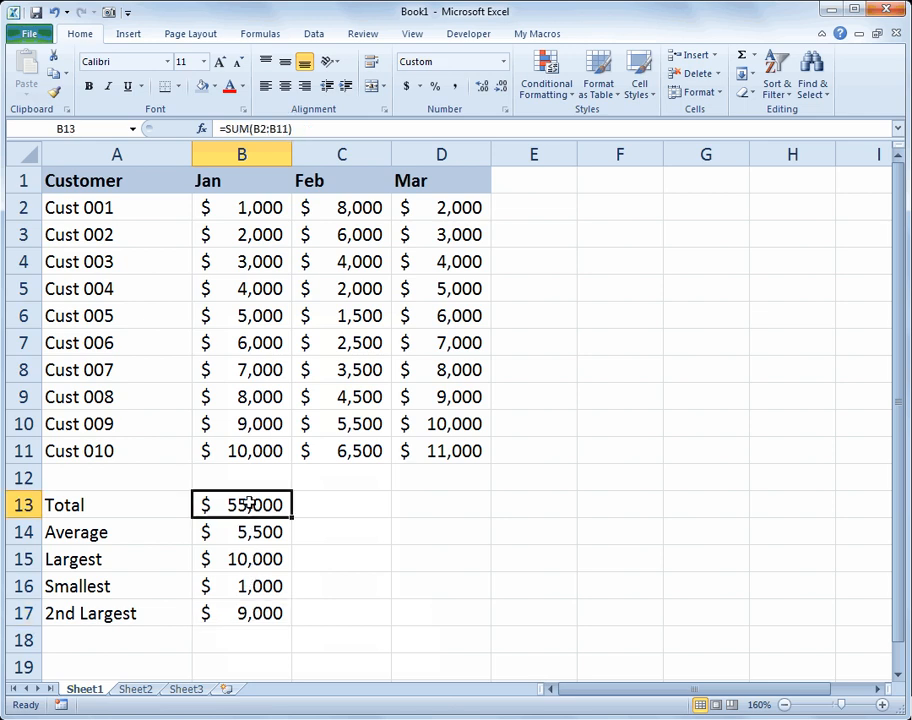
left_click_drag(241, 504, 241, 613)
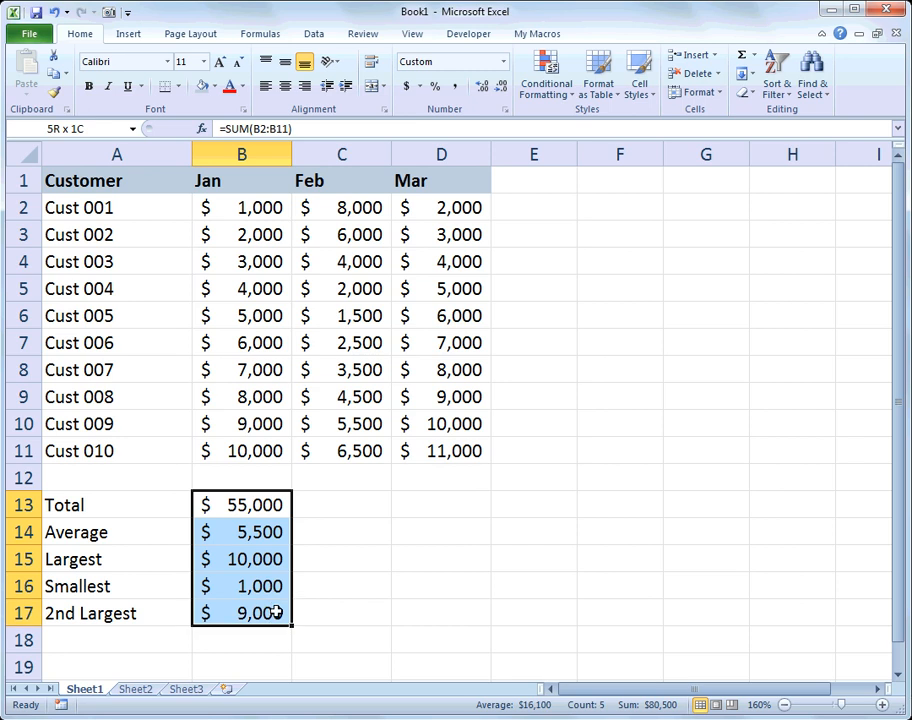
left_click(242, 504)
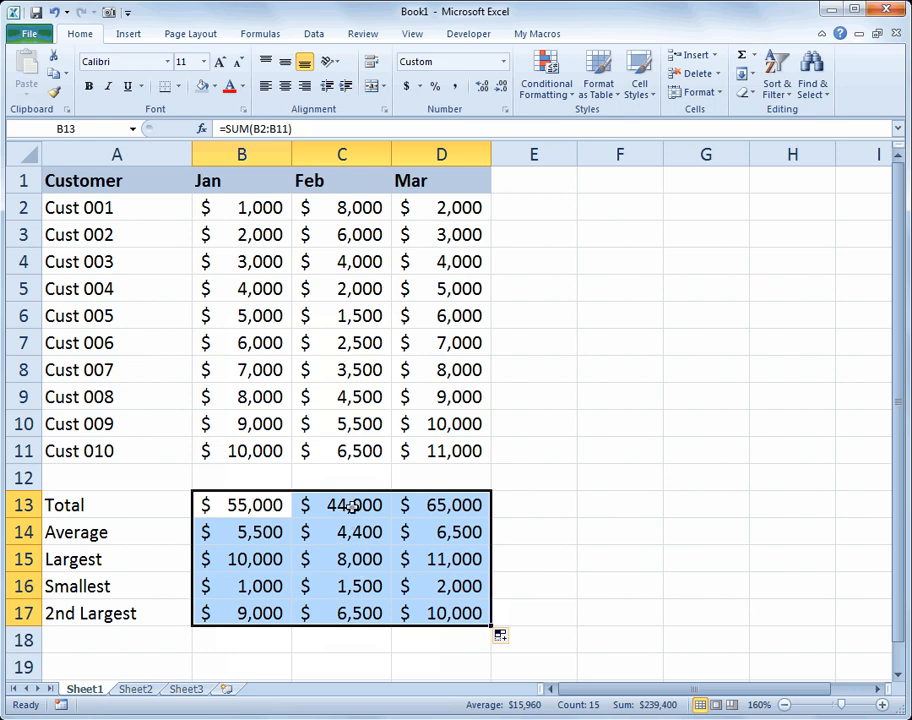
double_click(342, 504)
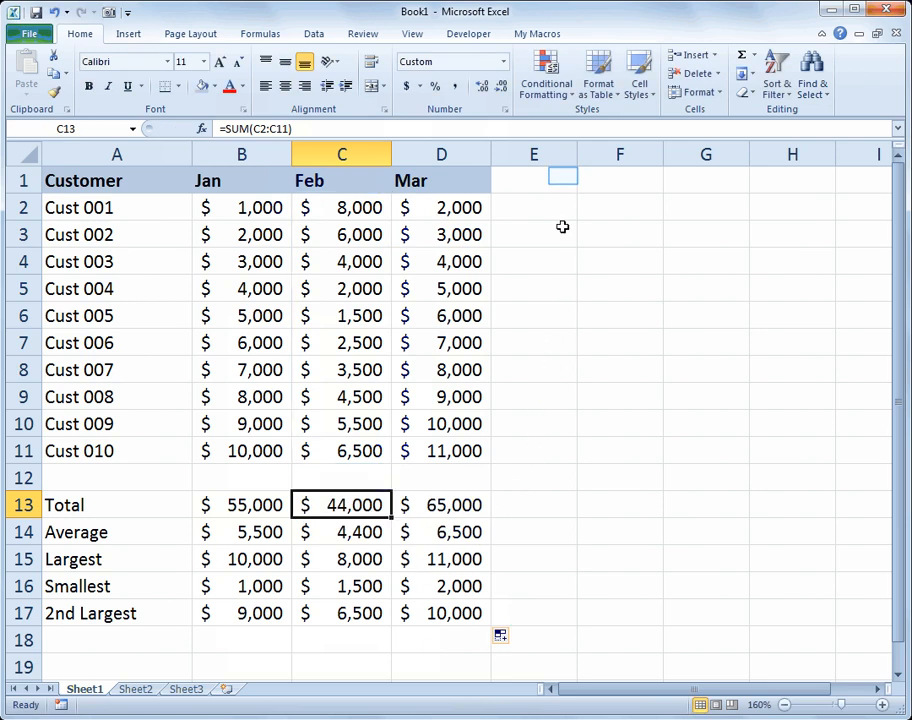
Type 'Average' in E1 and enter =AVERAGE(B2:D2) in E2, giving $3,667
type("A")
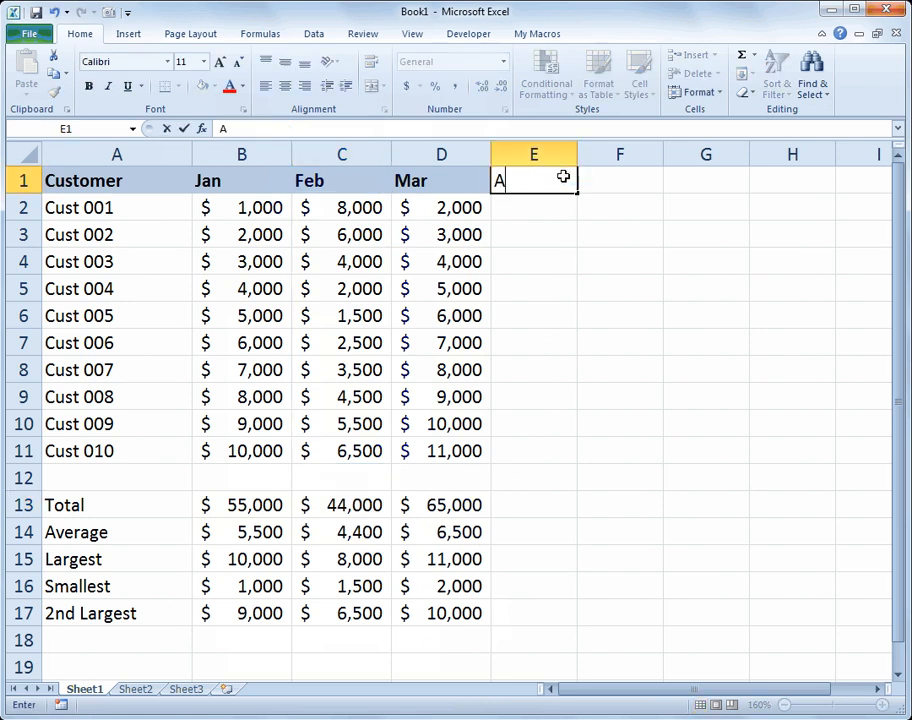
type("Average")
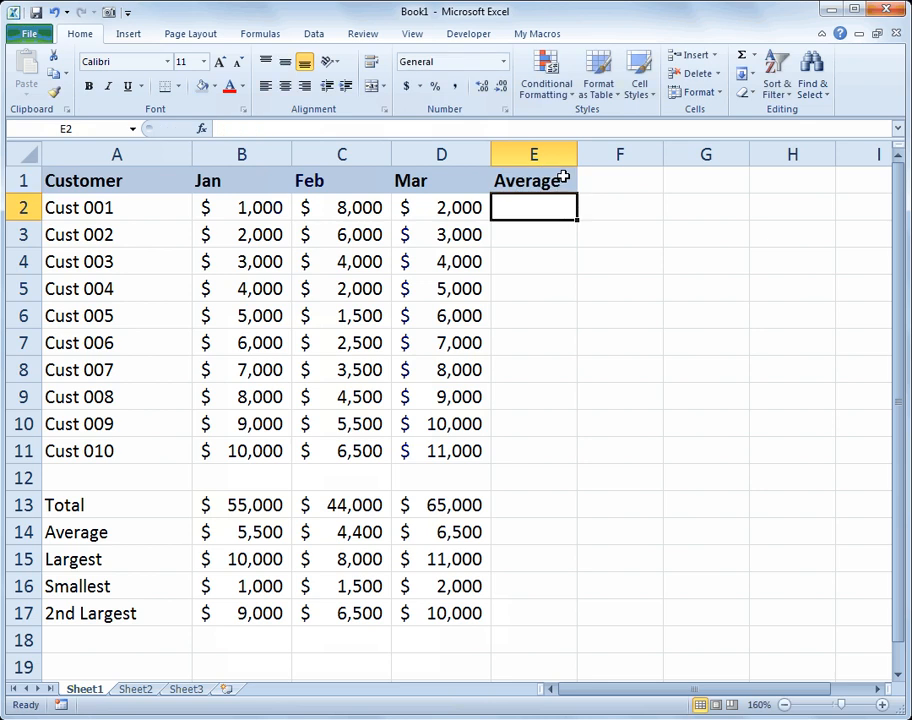
type("=")
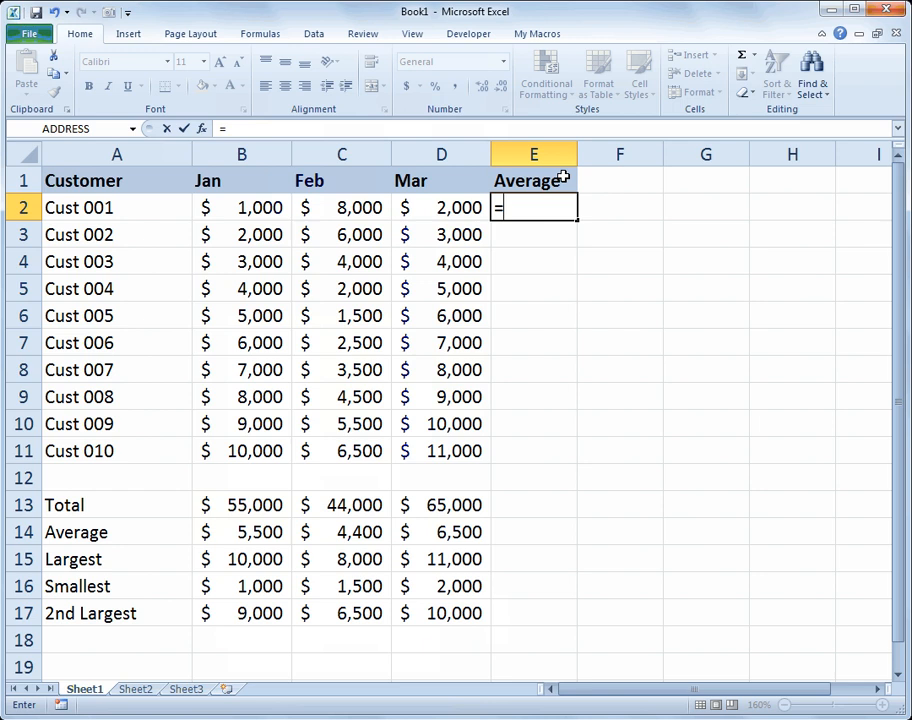
type("average(B2:D2")
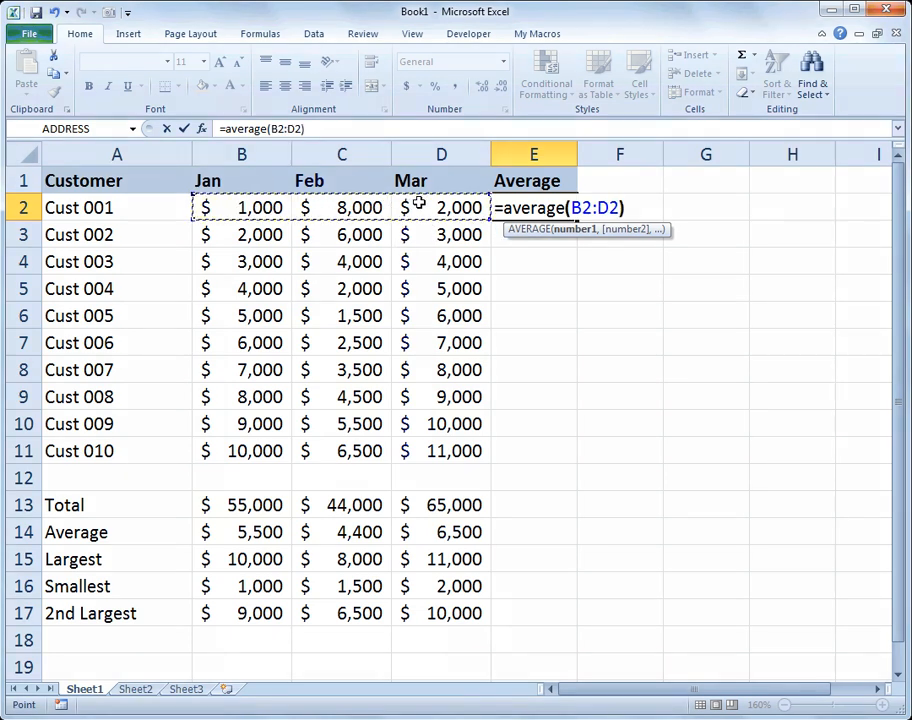
key("enter")
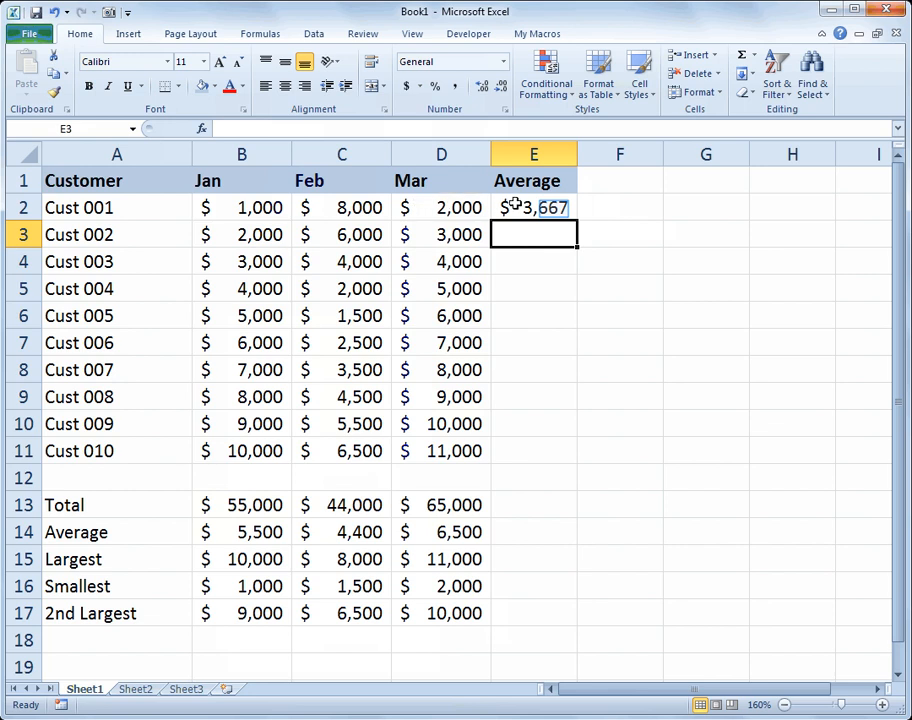
left_click(533, 207)
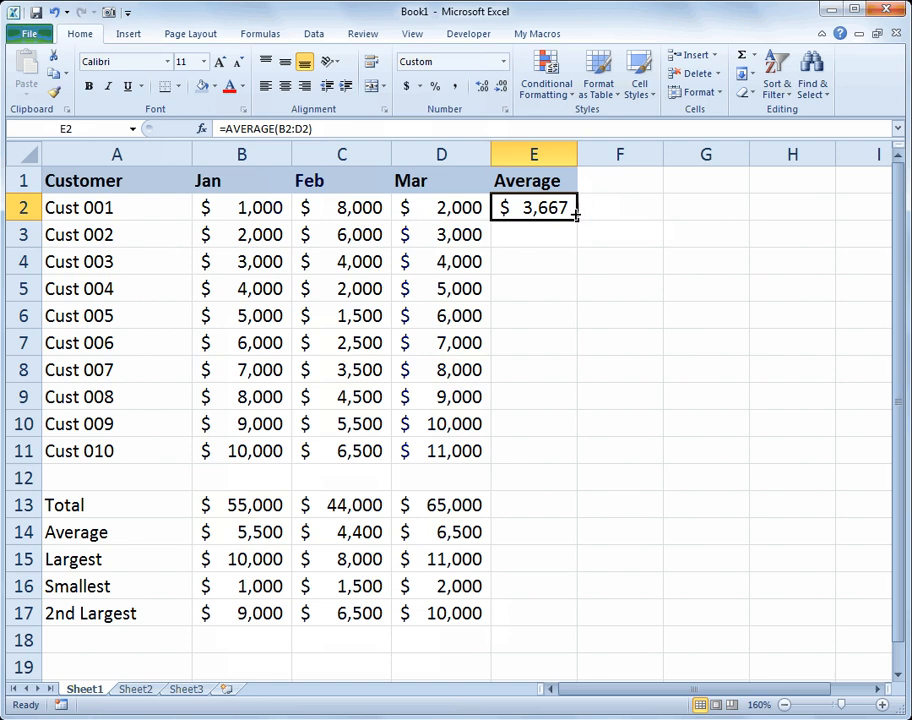
Drag E2's formula down to E11, filling averages from $3,667 to $9,167
left_click_drag(575, 216, 575, 451)
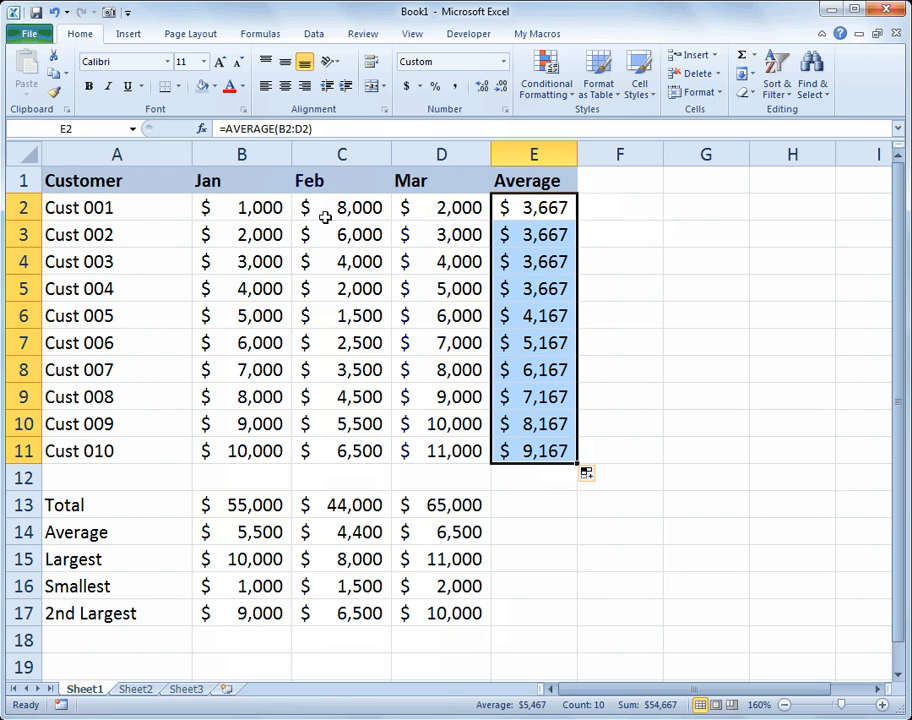
left_click(241, 207)
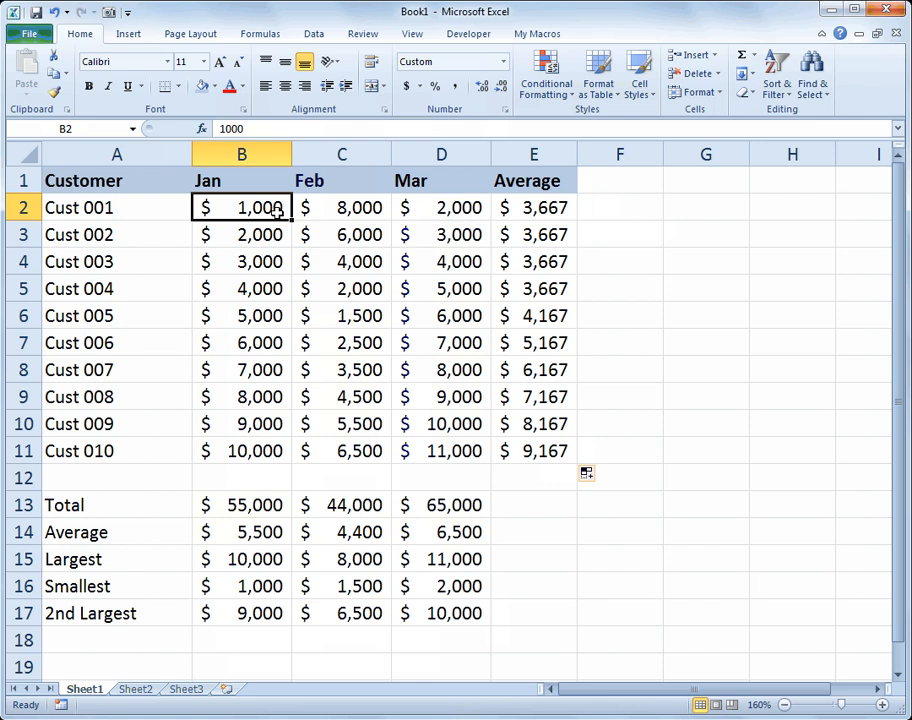